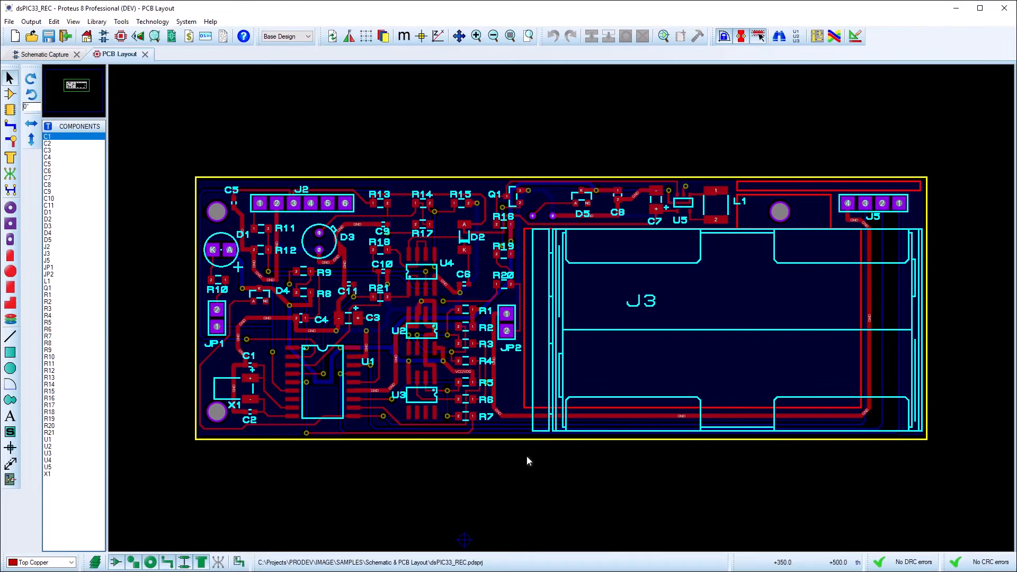
# - Start Gerber/Excellon output for the dsPIC33_REC board, declining the pre-production check
pyautogui.click(31, 21)
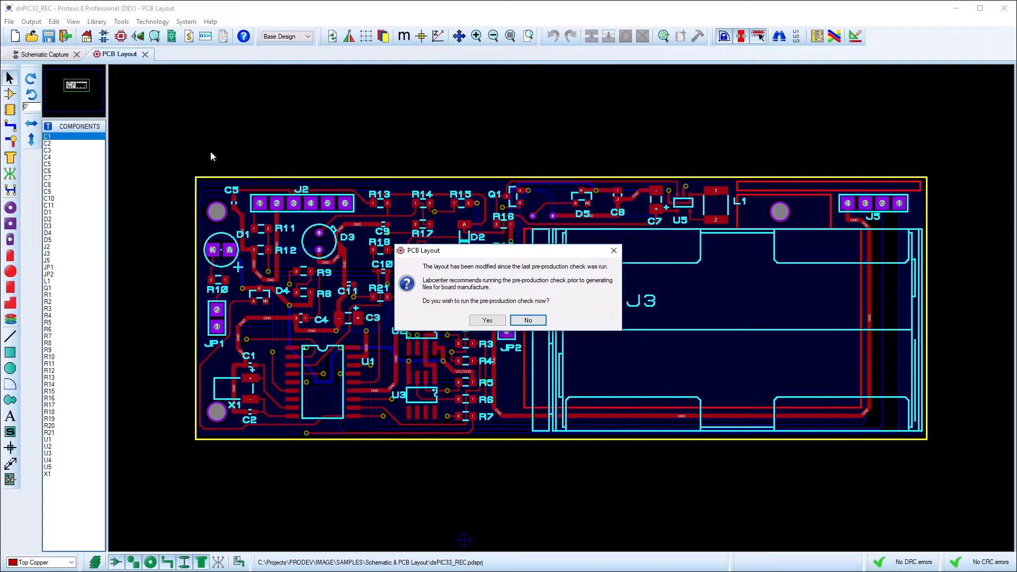
pyautogui.click(487, 320)
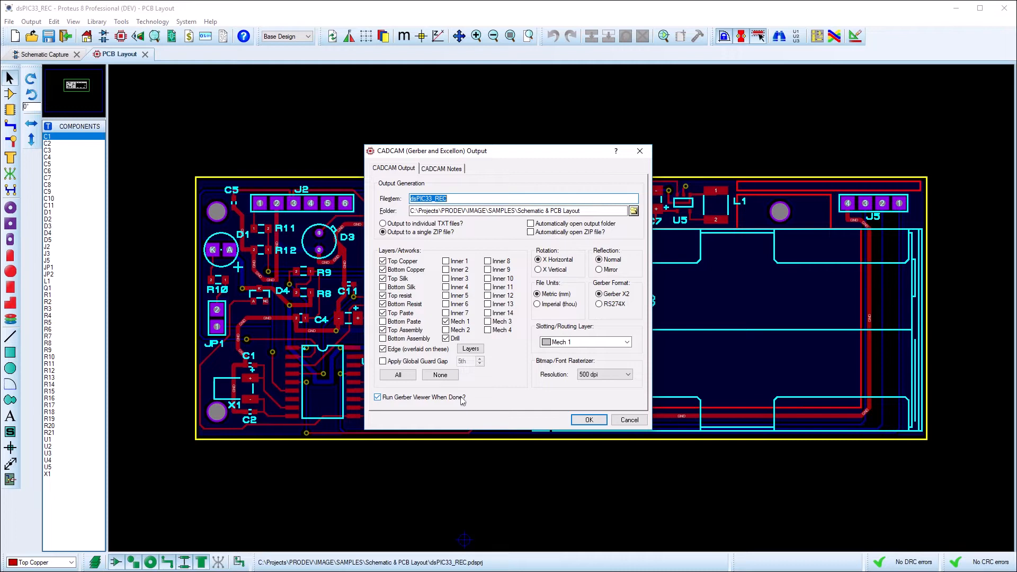
# - Generate the Gerber and drill output and display all layers in the Gerber Viewer
pyautogui.click(589, 419)
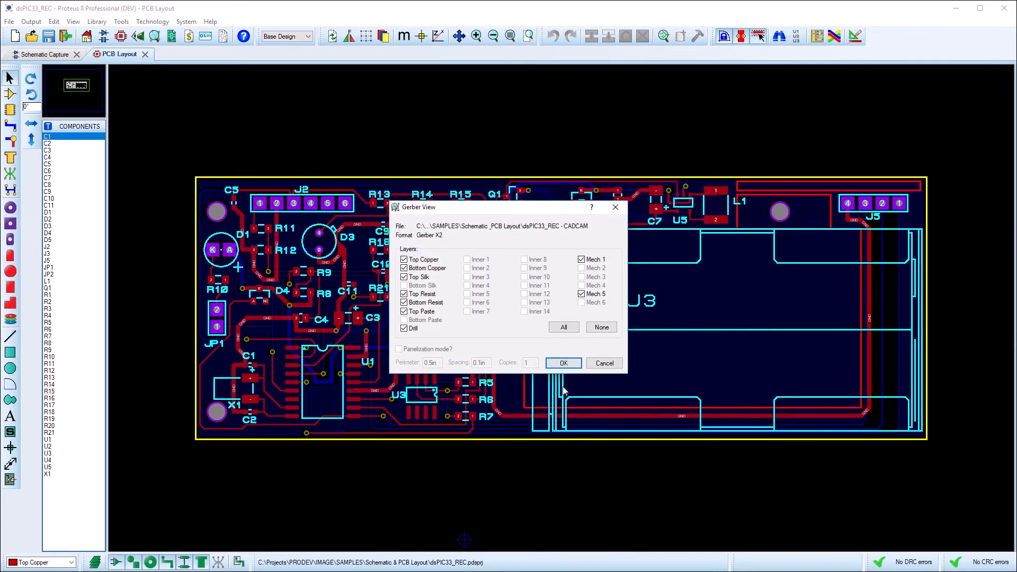
pyautogui.click(563, 362)
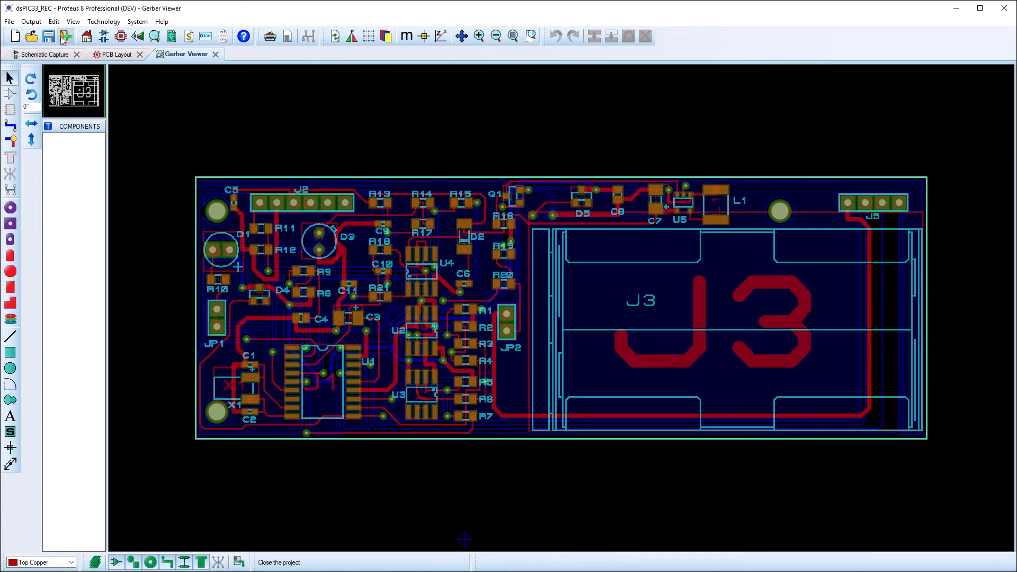
# - Close the project, create a 24in x 18in Gerber Editor board and begin a CADCAM file import
pyautogui.click(65, 36)
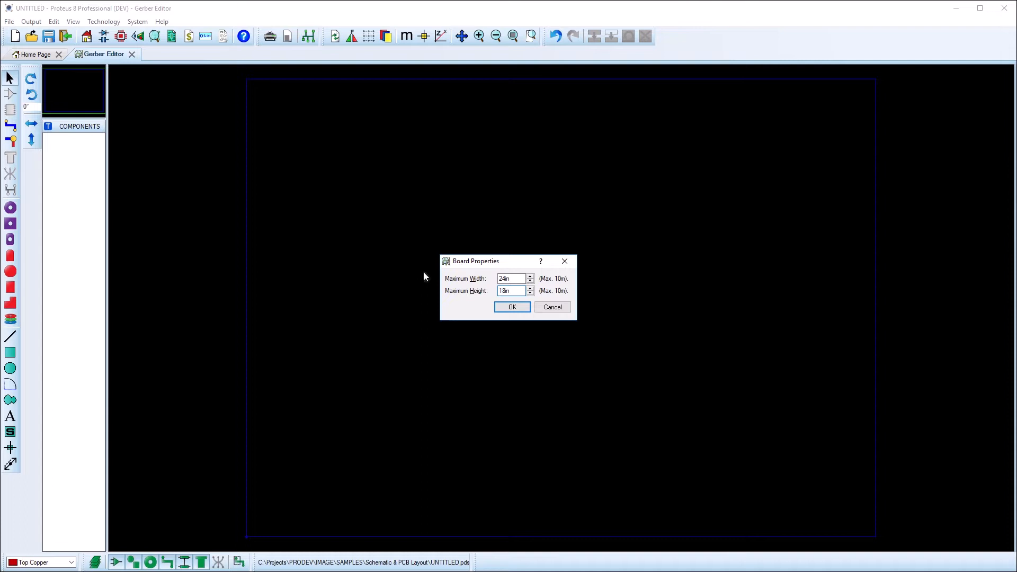
pyautogui.click(513, 307)
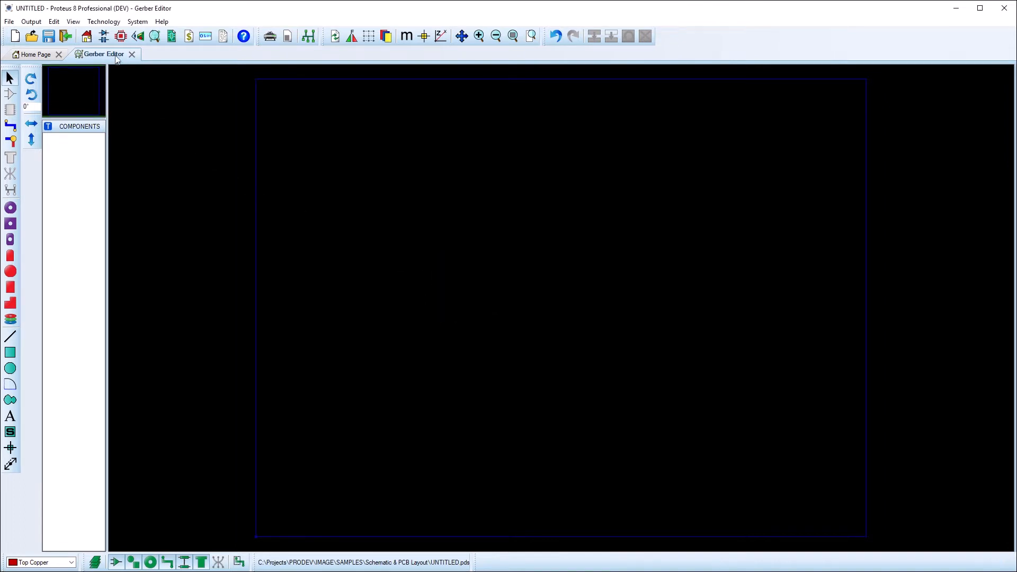
pyautogui.click(104, 21)
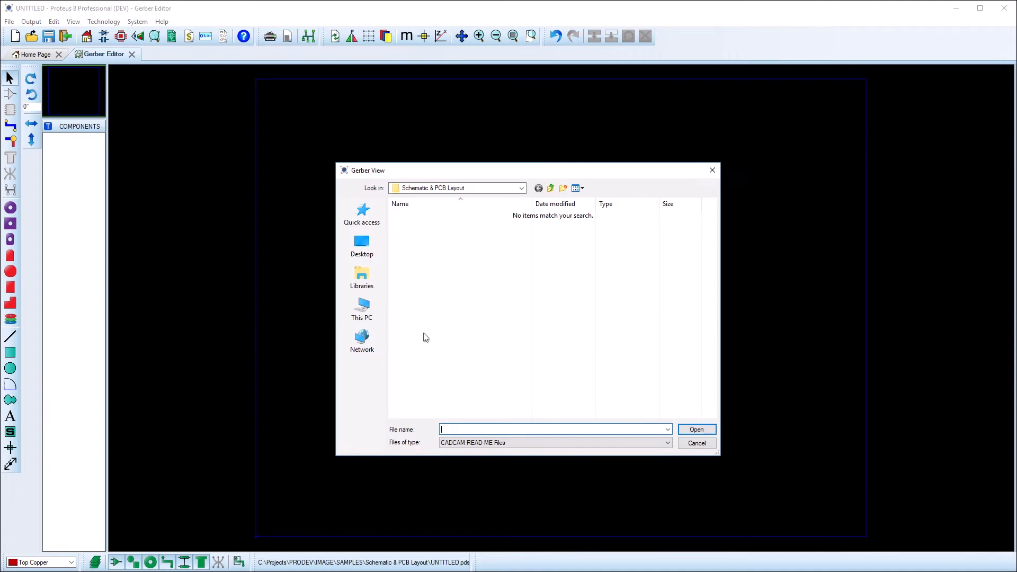
# - Select the dsPIC33_REC CADCAM ZIP archive for import
pyautogui.click(666, 442)
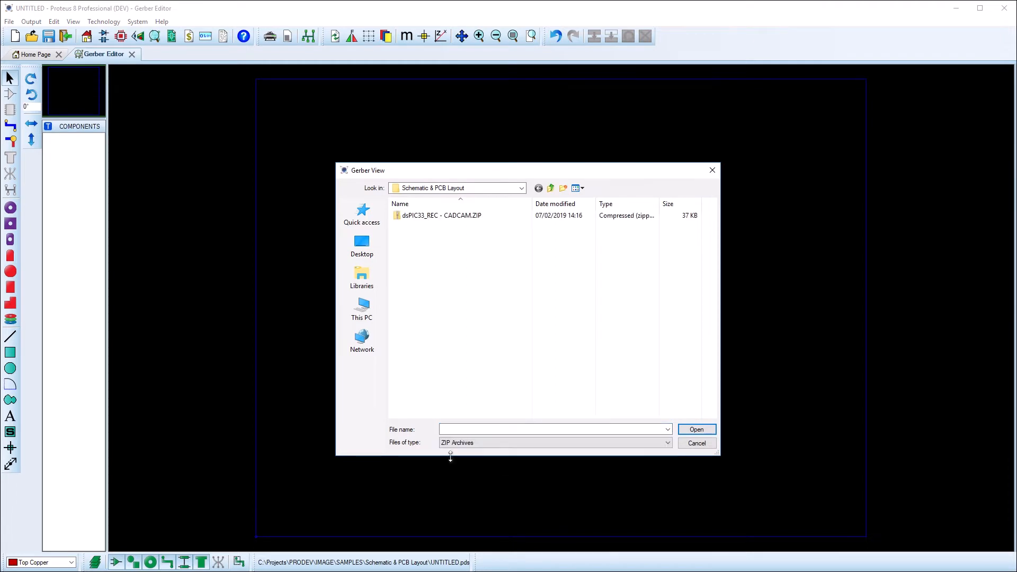
pyautogui.click(441, 215)
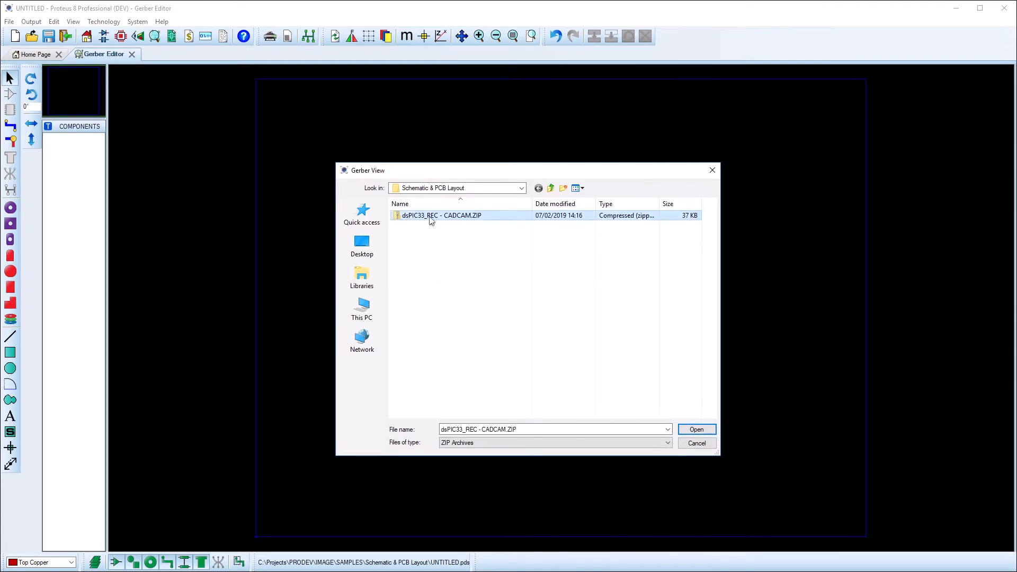
pyautogui.click(697, 429)
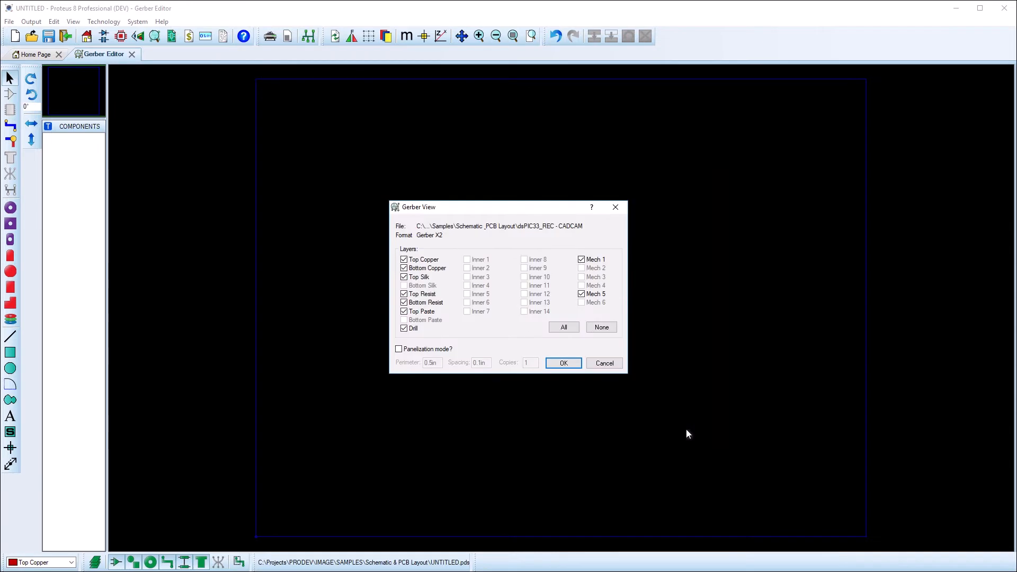
# - Import it in Panelization mode as a multi-copy panel of the board
pyautogui.click(399, 350)
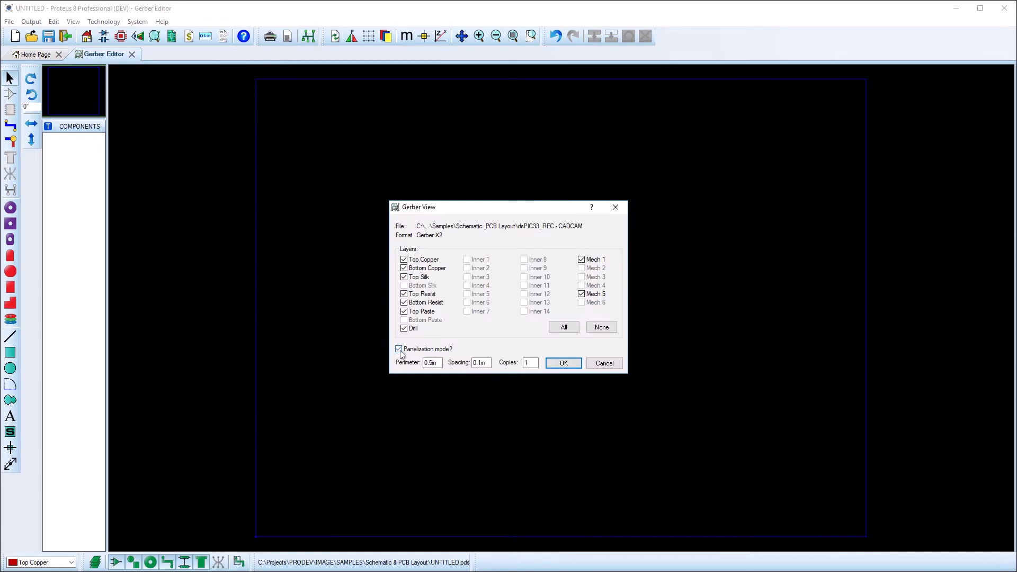
pyautogui.moveTo(407, 366)
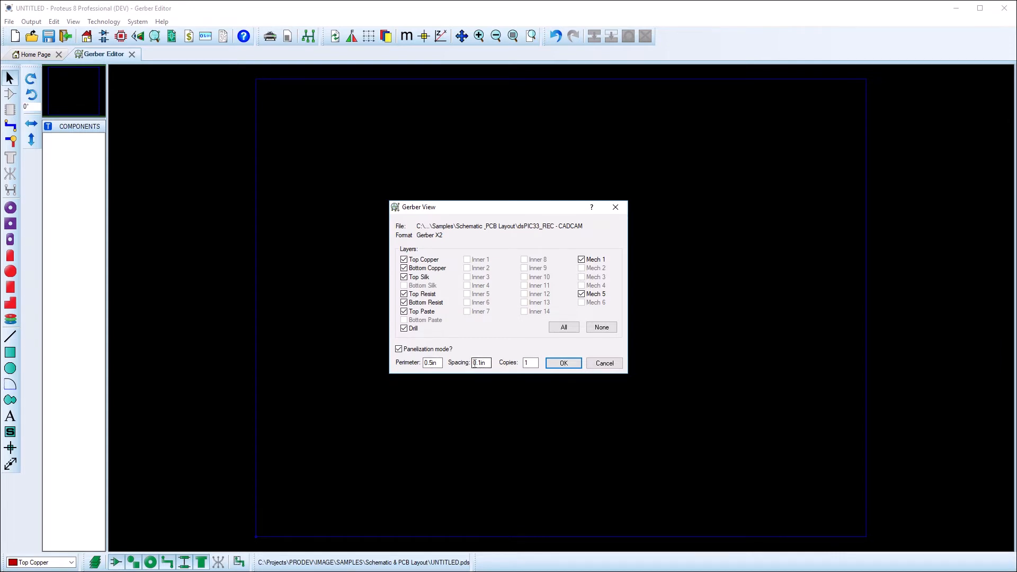
pyautogui.click(530, 362)
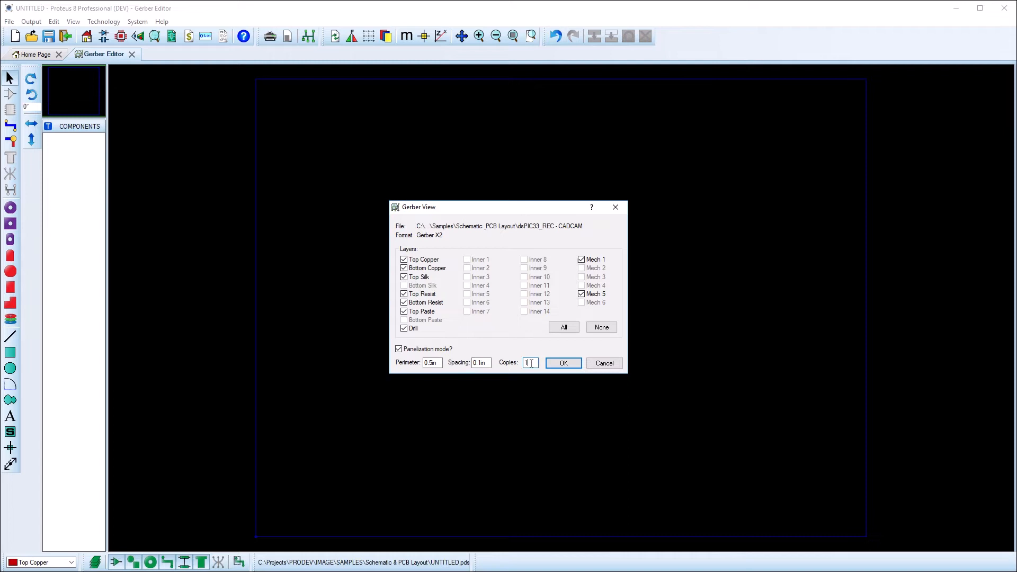
pyautogui.write('8')
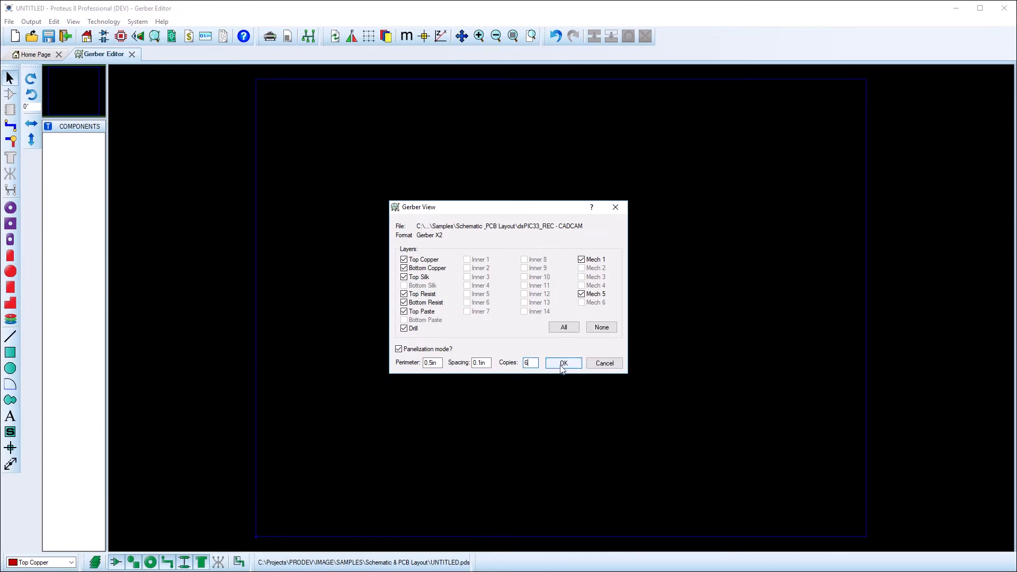
pyautogui.click(562, 362)
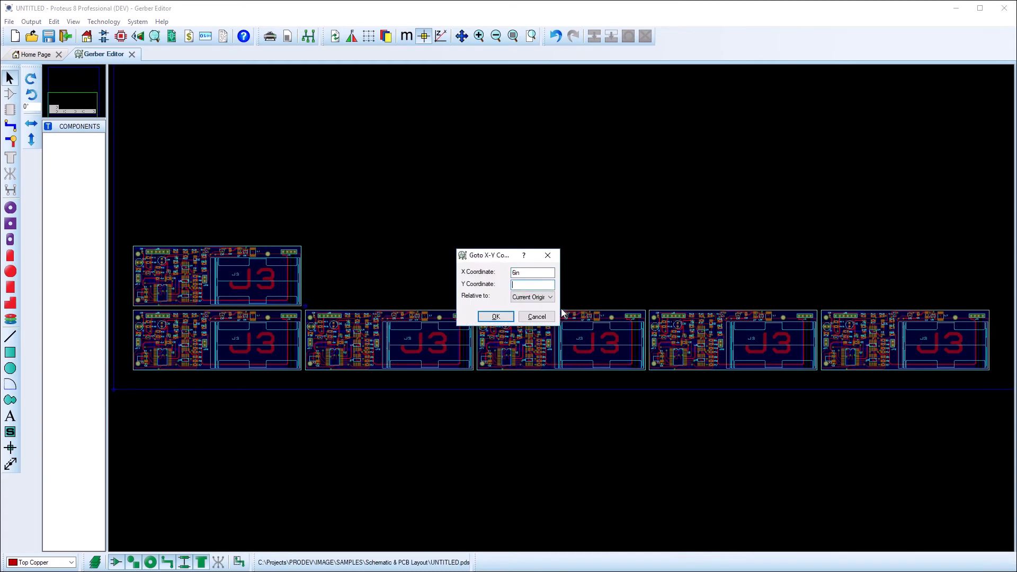
# - Confirm the Goto X-Y position and import one more single copy of the same archive there
pyautogui.click(496, 316)
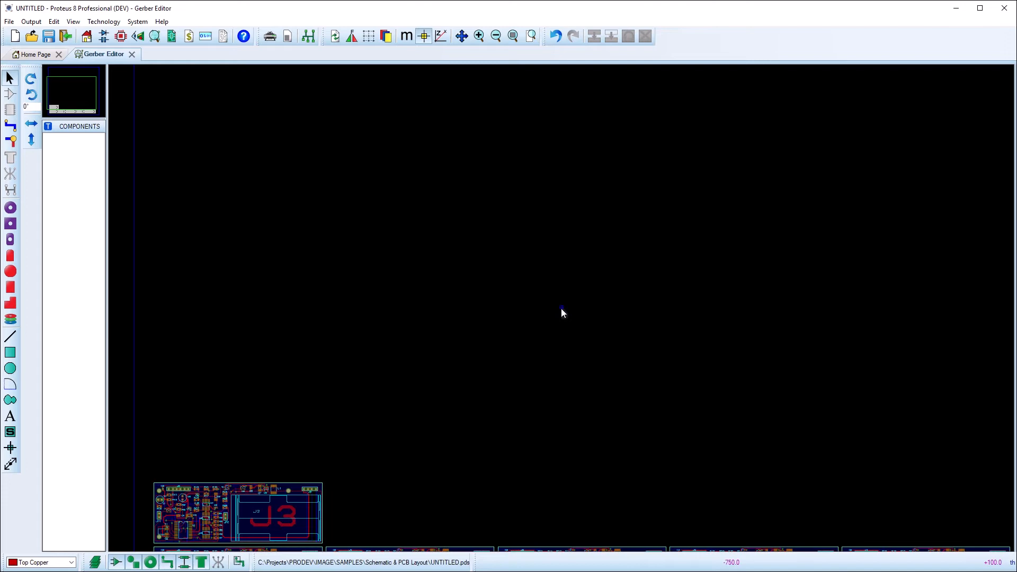
pyautogui.click(8, 21)
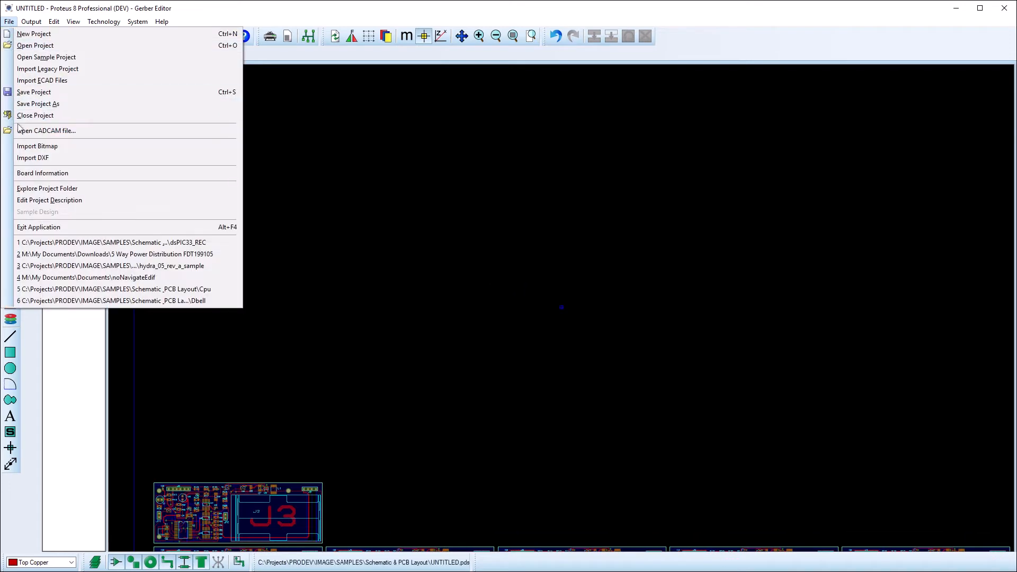
pyautogui.click(48, 131)
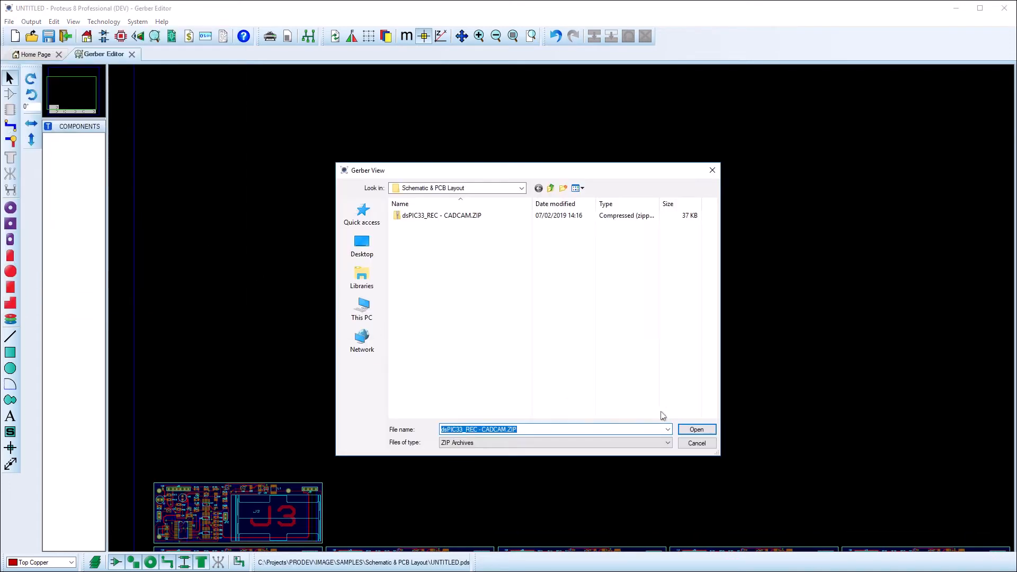
pyautogui.click(697, 430)
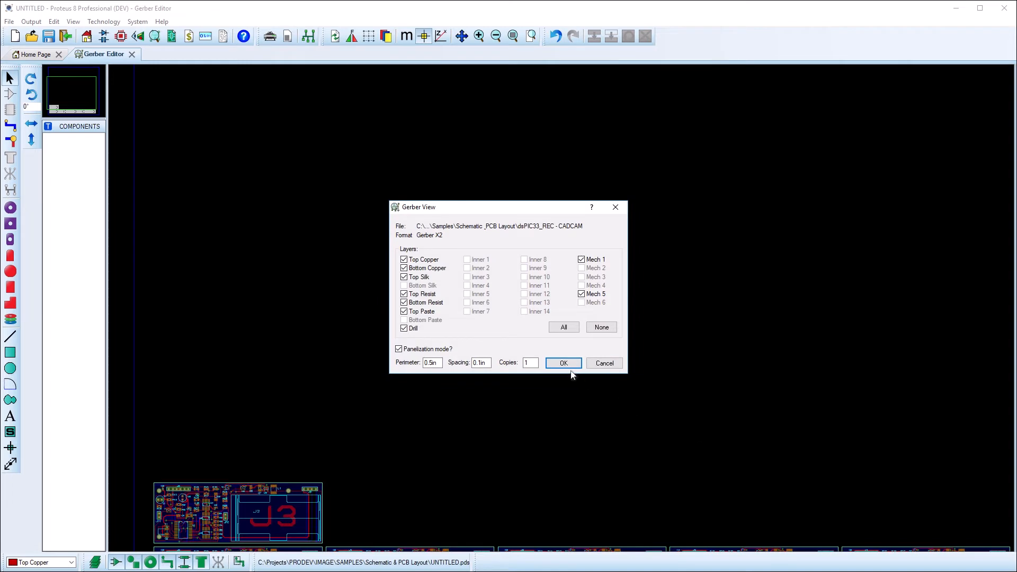
pyautogui.click(563, 362)
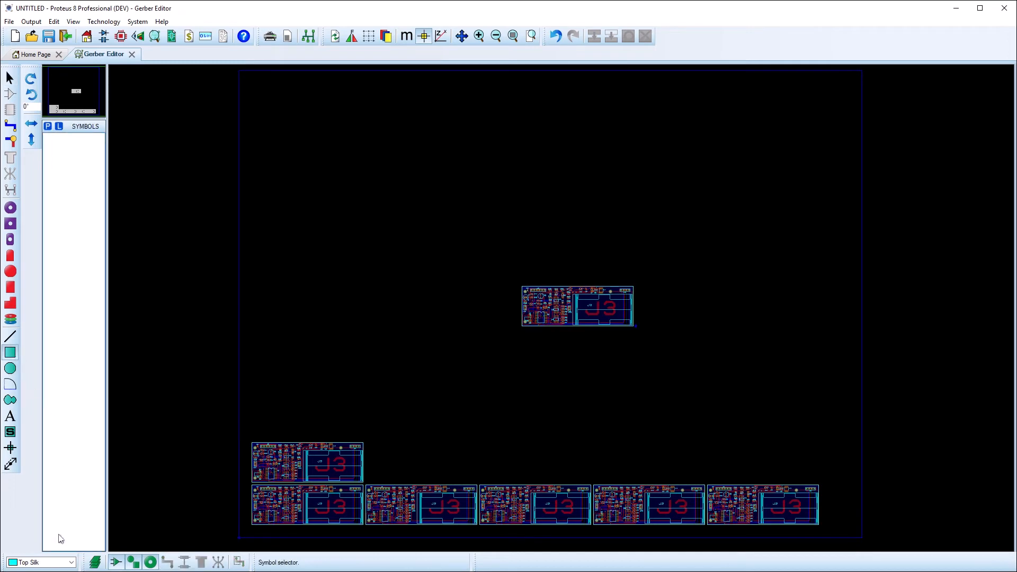
pyautogui.click(69, 562)
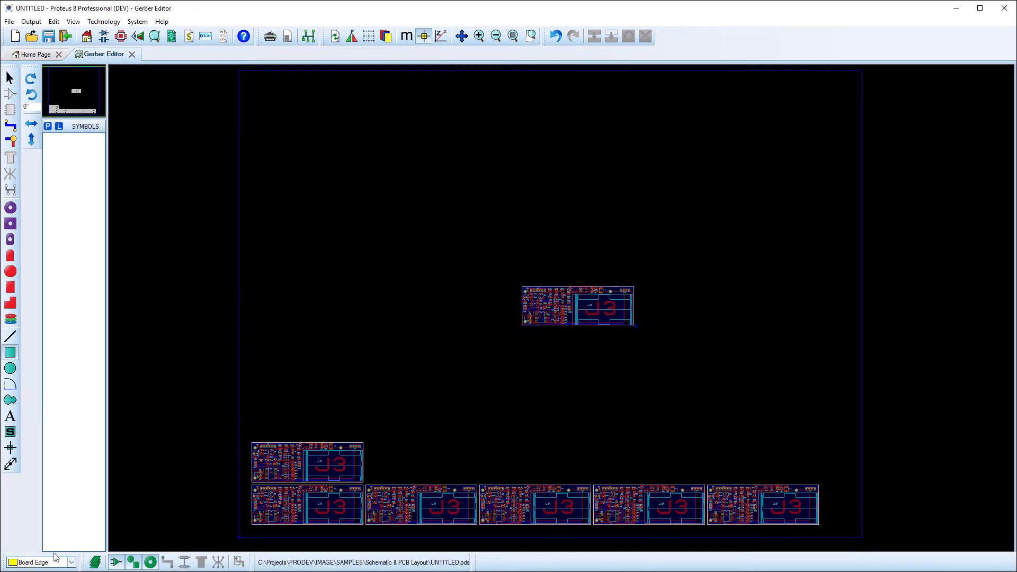
pyautogui.moveTo(241, 536)
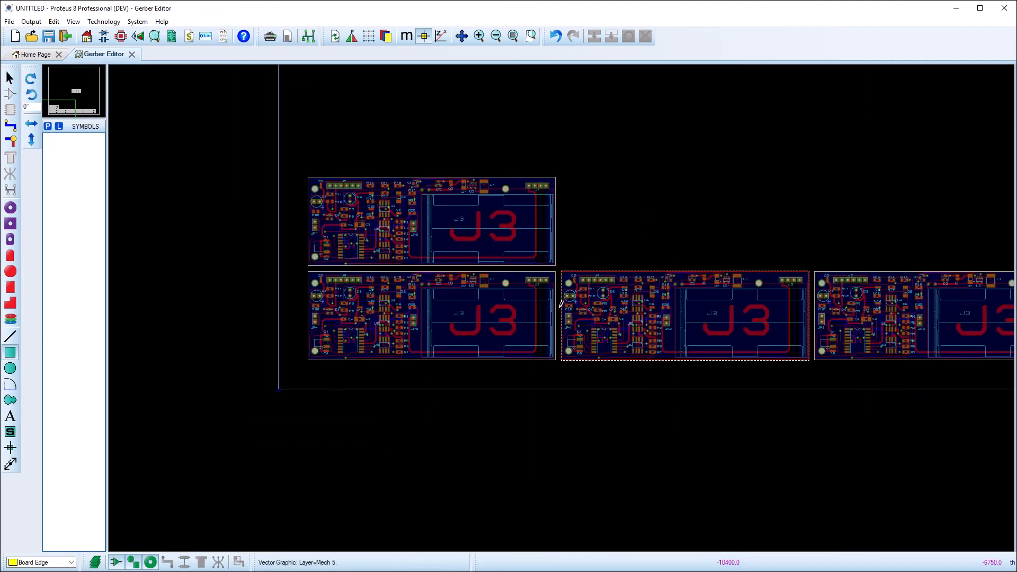
pyautogui.click(70, 561)
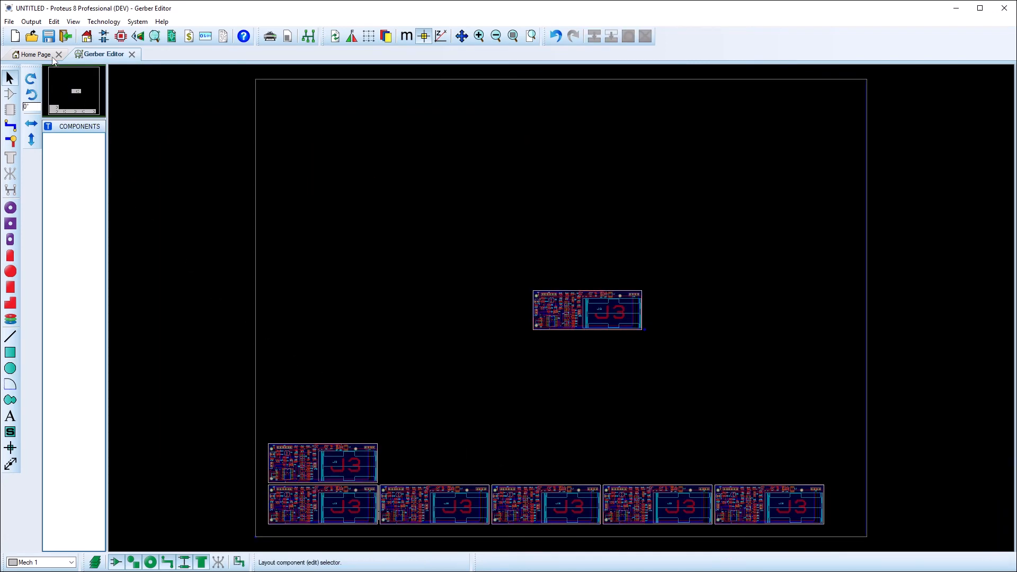
# - Export the panel as Gerber files named gerberPanelFinalFiles with Mech 1 as the slotting layer
pyautogui.click(34, 21)
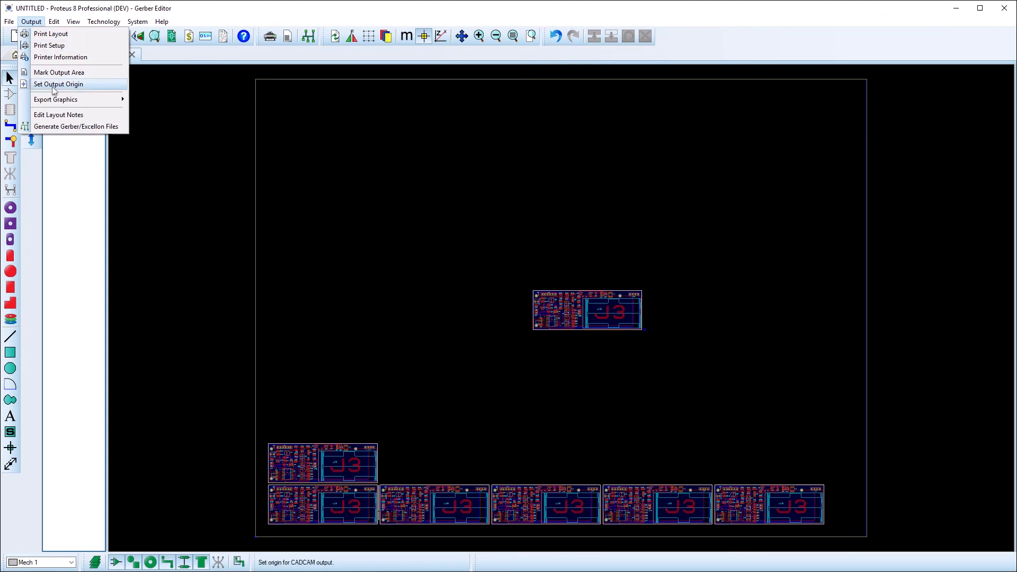
pyautogui.click(76, 126)
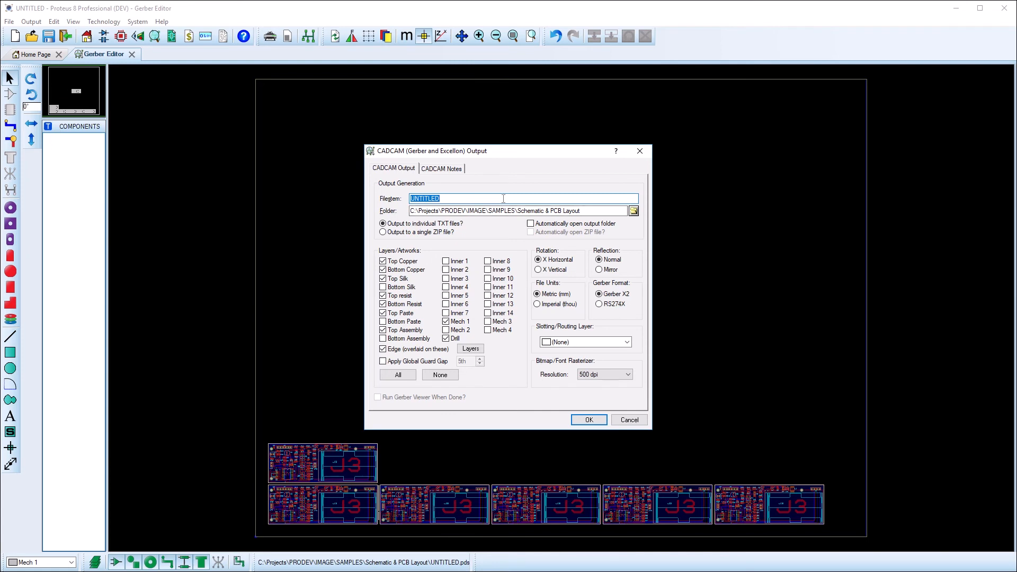
pyautogui.write('gerberPanelFinalFiles')
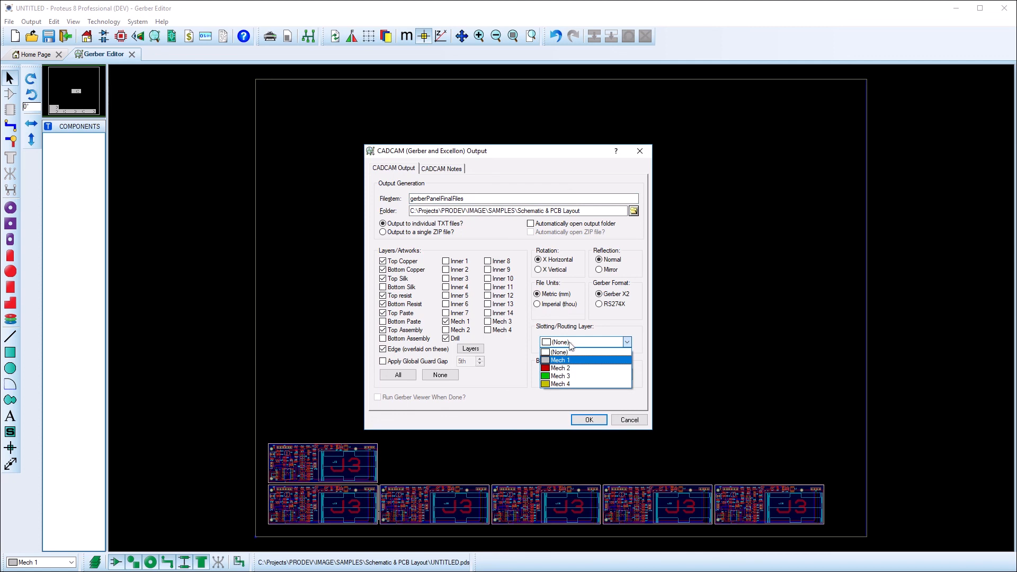
pyautogui.click(560, 360)
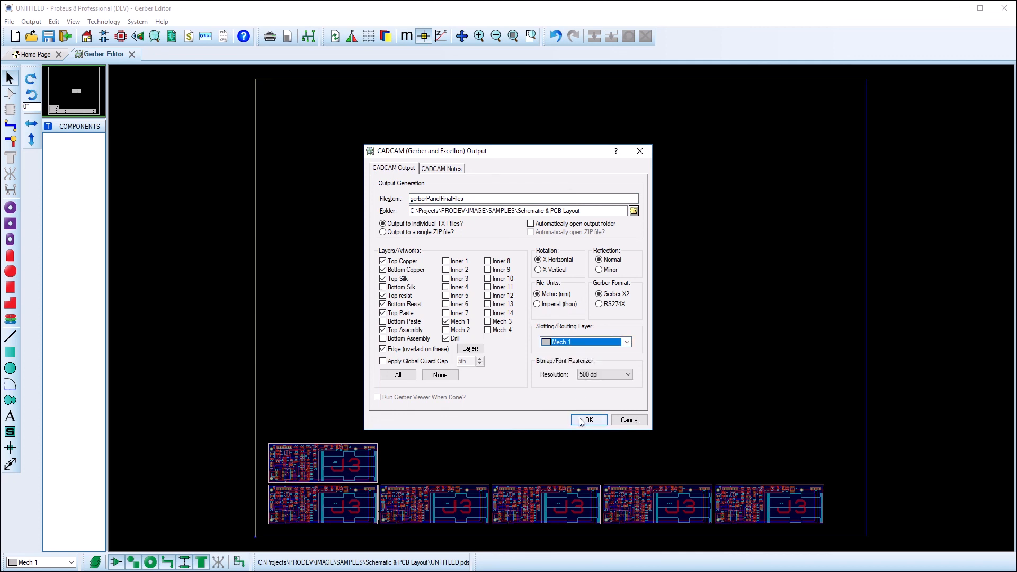
pyautogui.click(587, 419)
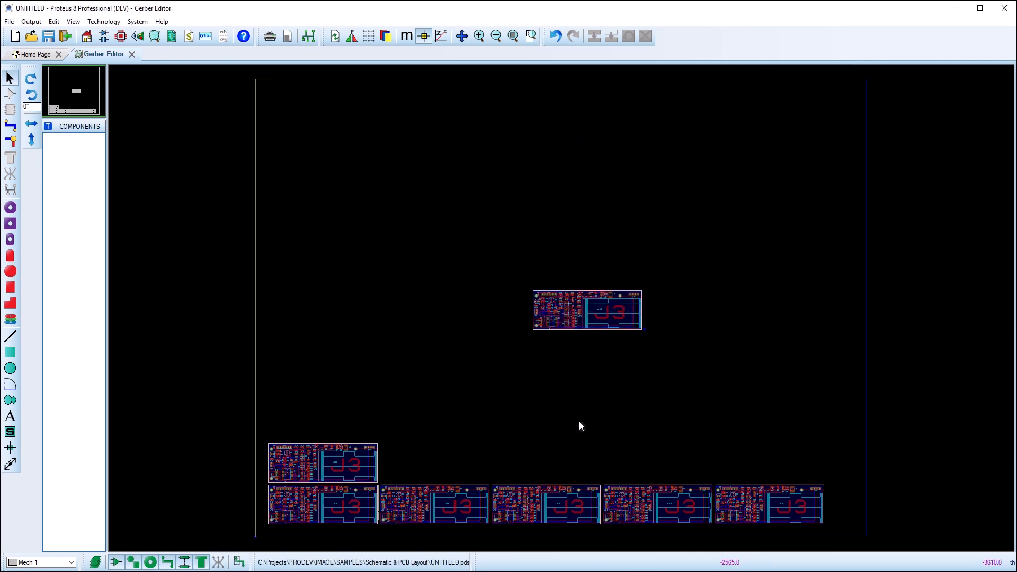